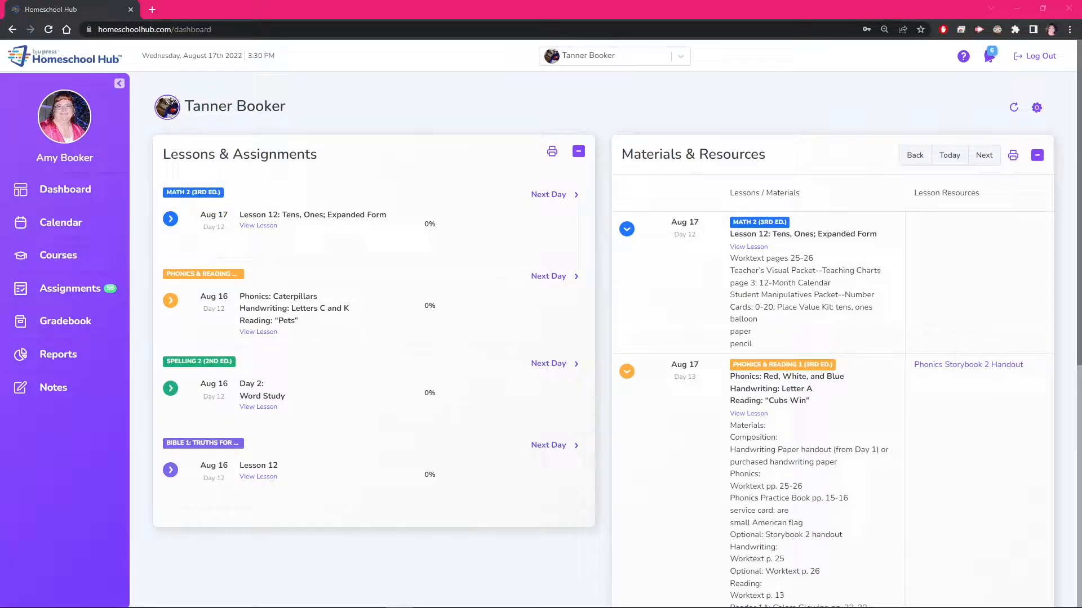
pyautogui.click(70, 288)
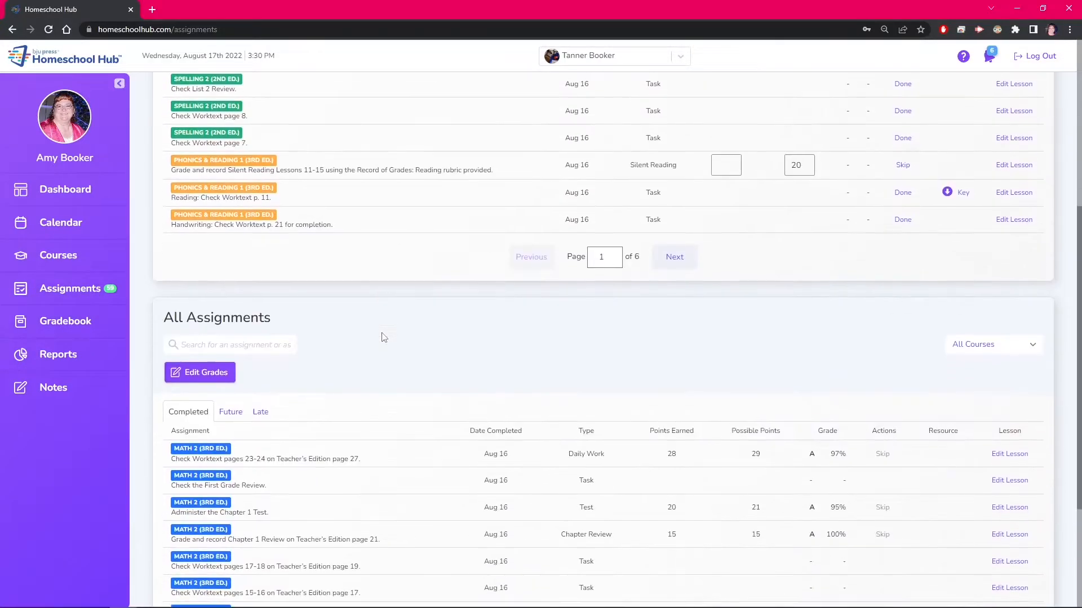
# Step: Put the All Assignments completed list into grade-editing mode for the Math 2 work
pyautogui.scroll(-3)
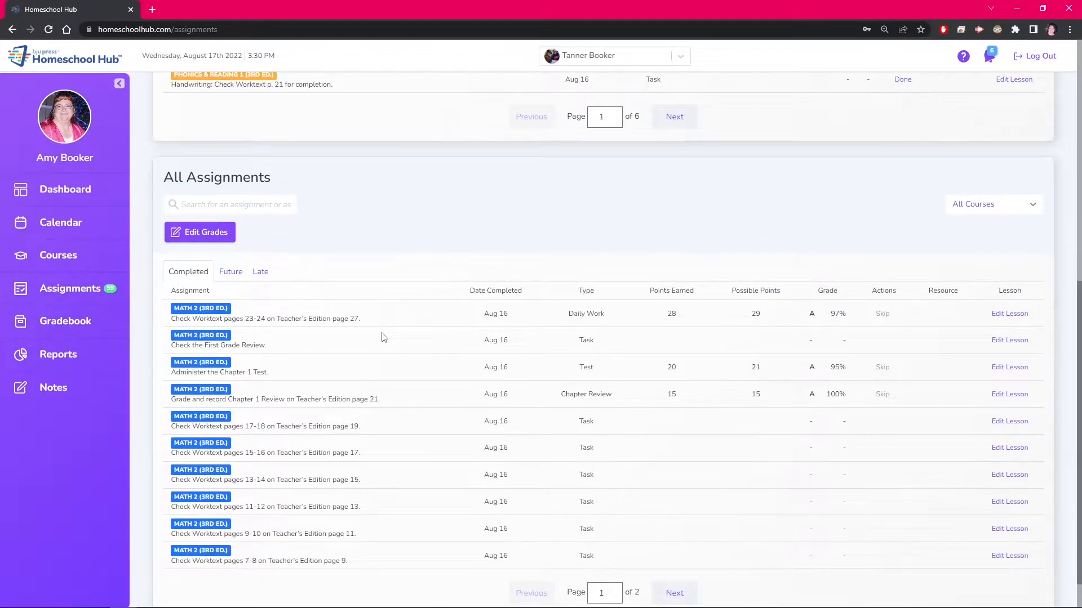
pyautogui.moveTo(215, 222)
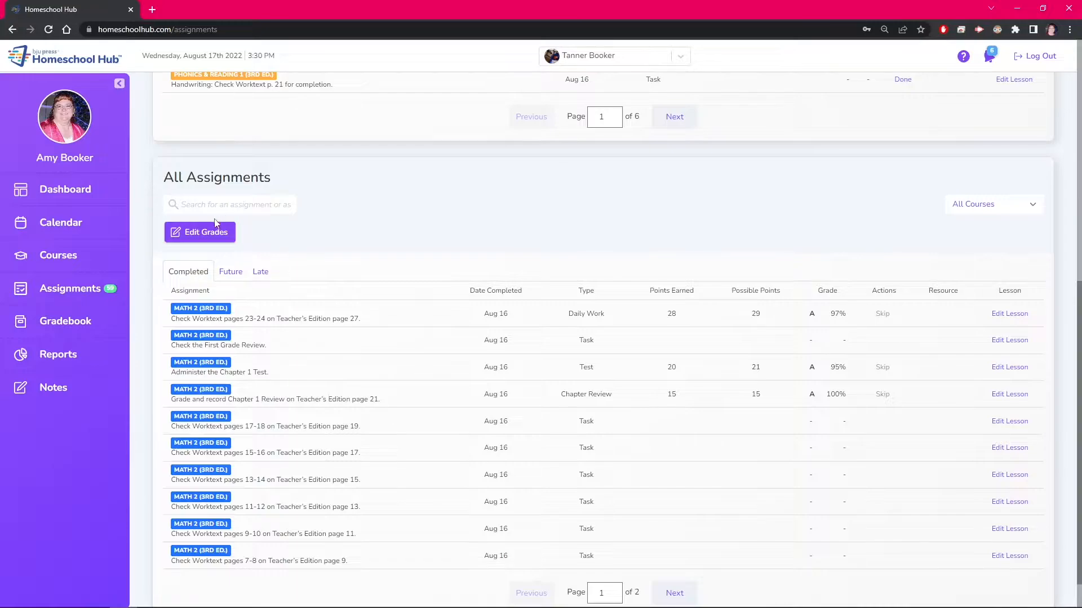
pyautogui.click(199, 231)
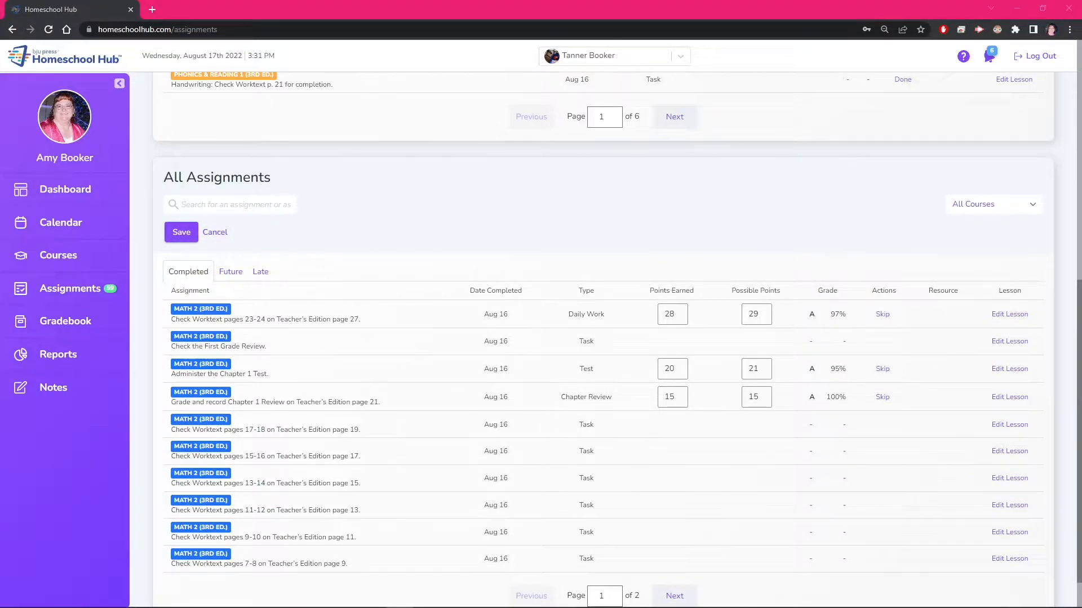
pyautogui.moveTo(648, 320)
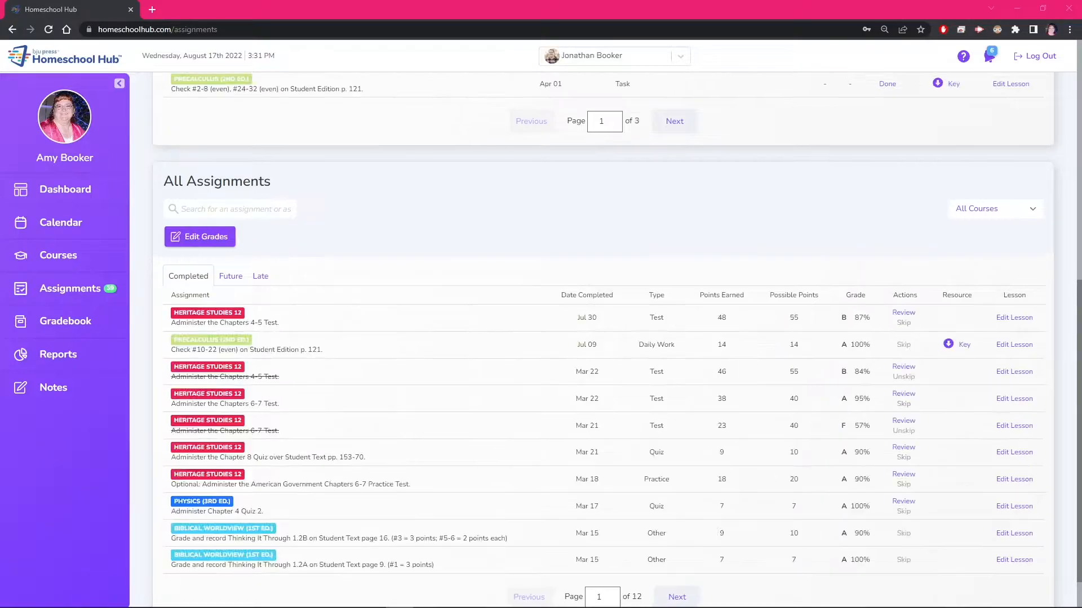
pyautogui.moveTo(484, 338)
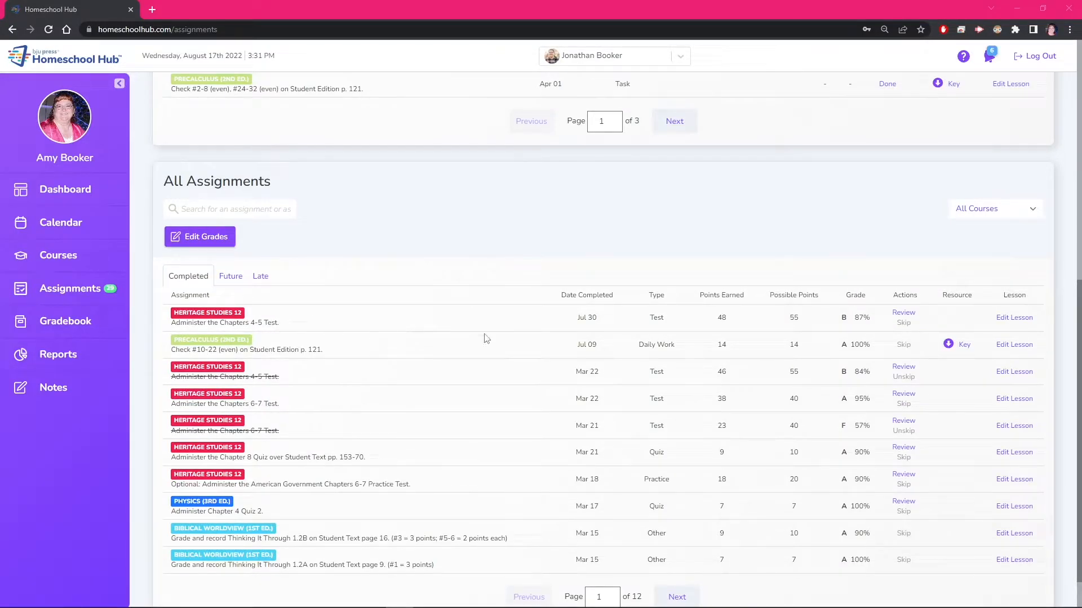
pyautogui.moveTo(628, 297)
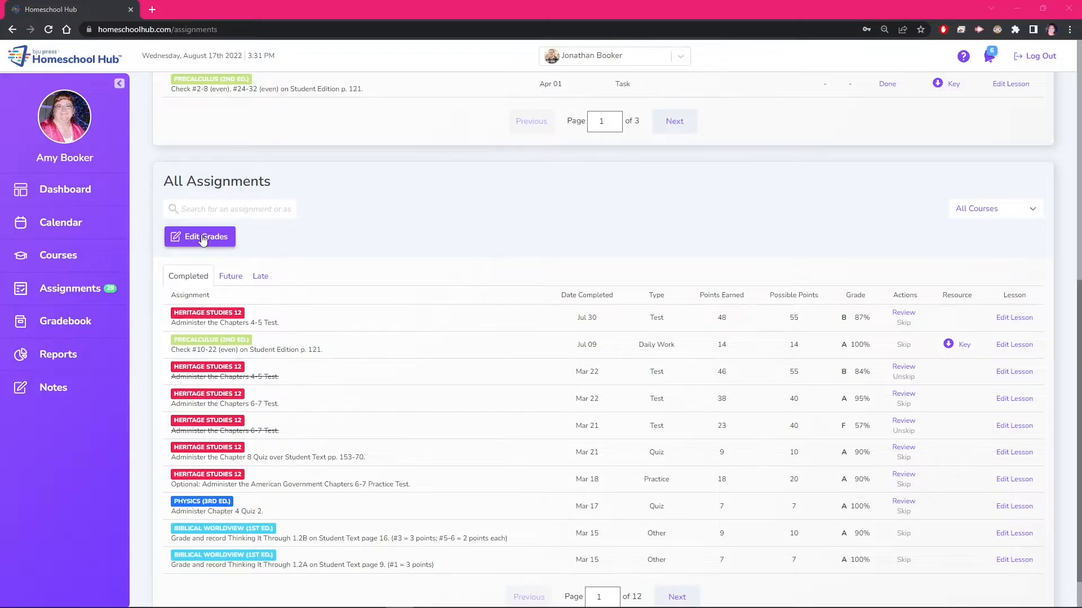
# Step: Save 50 of 55 on the Chapters 4-5 Test and open the Heritage Studies 12 gradebook
pyautogui.click(199, 237)
pyautogui.write('50')
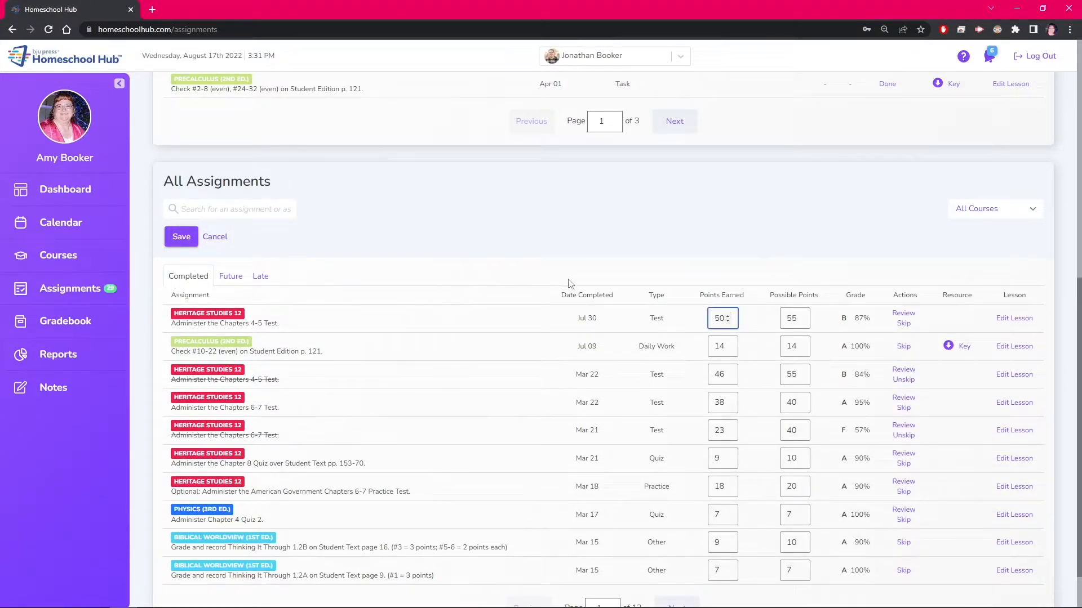
pyautogui.click(181, 236)
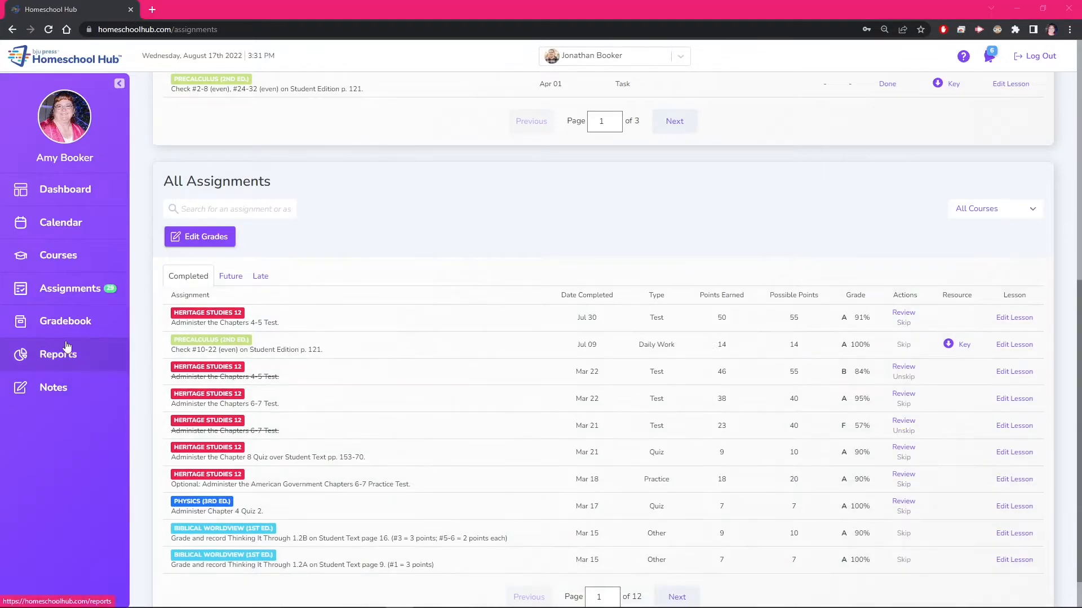
pyautogui.click(66, 320)
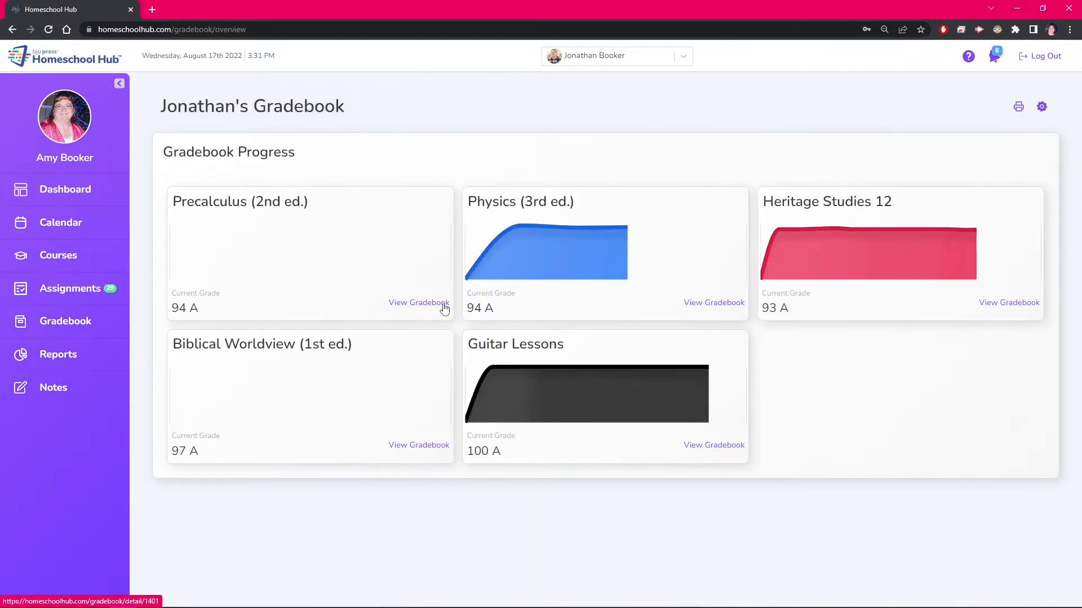
pyautogui.click(418, 302)
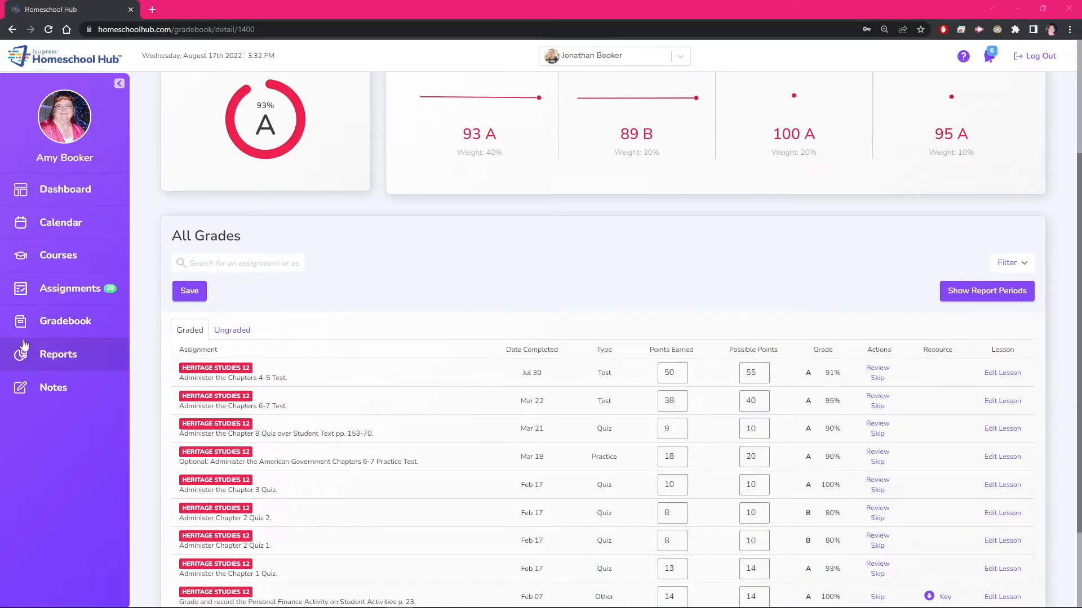
# Step: Return to the All Assignments list showing the Chapters 4-5 Test at 50/55, 91%
pyautogui.click(71, 289)
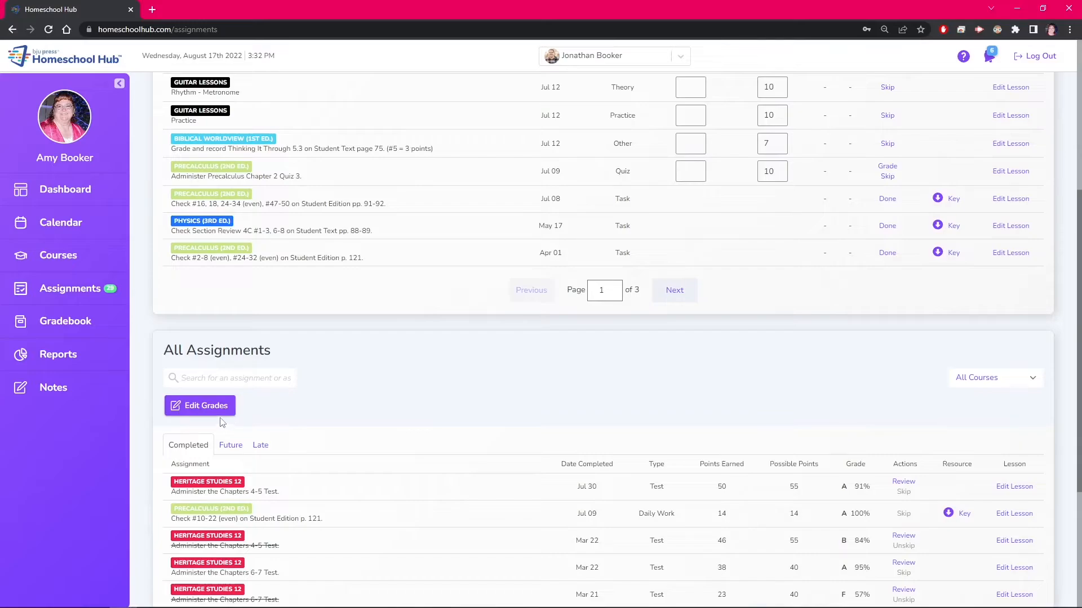
pyautogui.moveTo(769, 520)
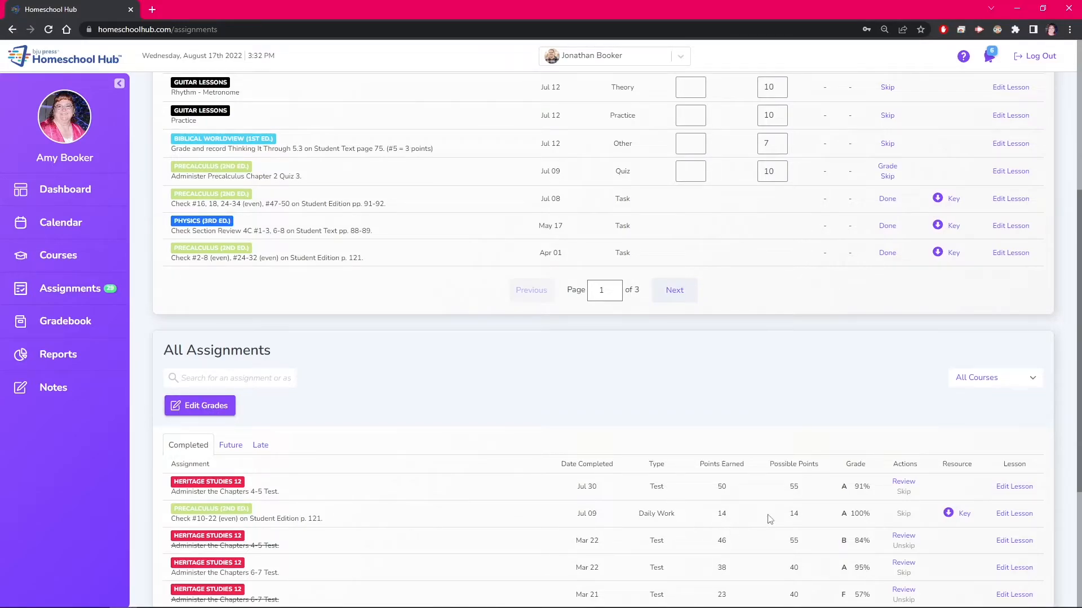
pyautogui.scroll(-3)
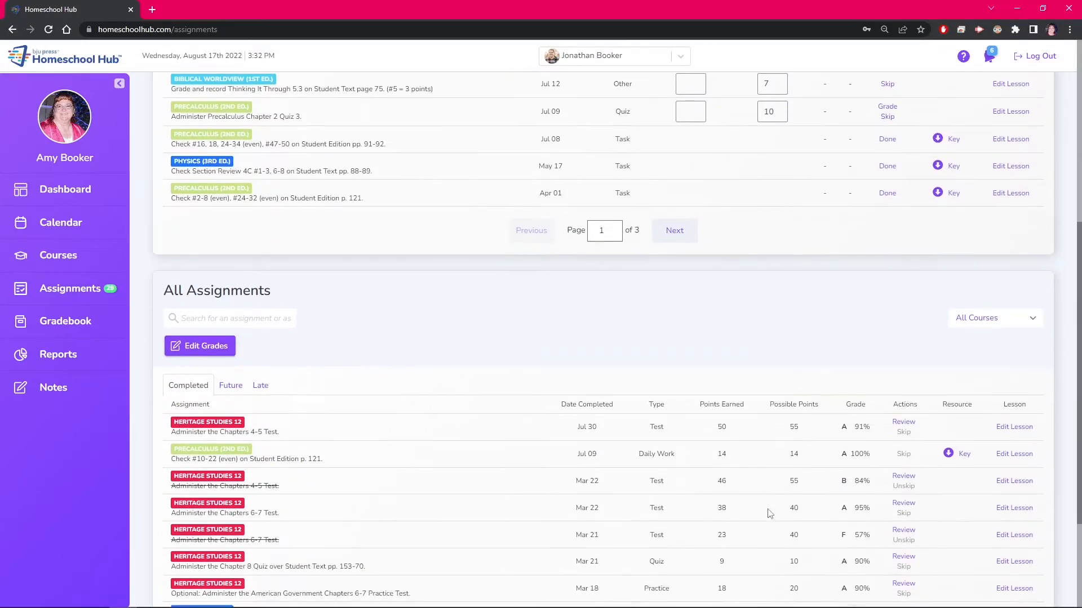
pyautogui.scroll(-3)
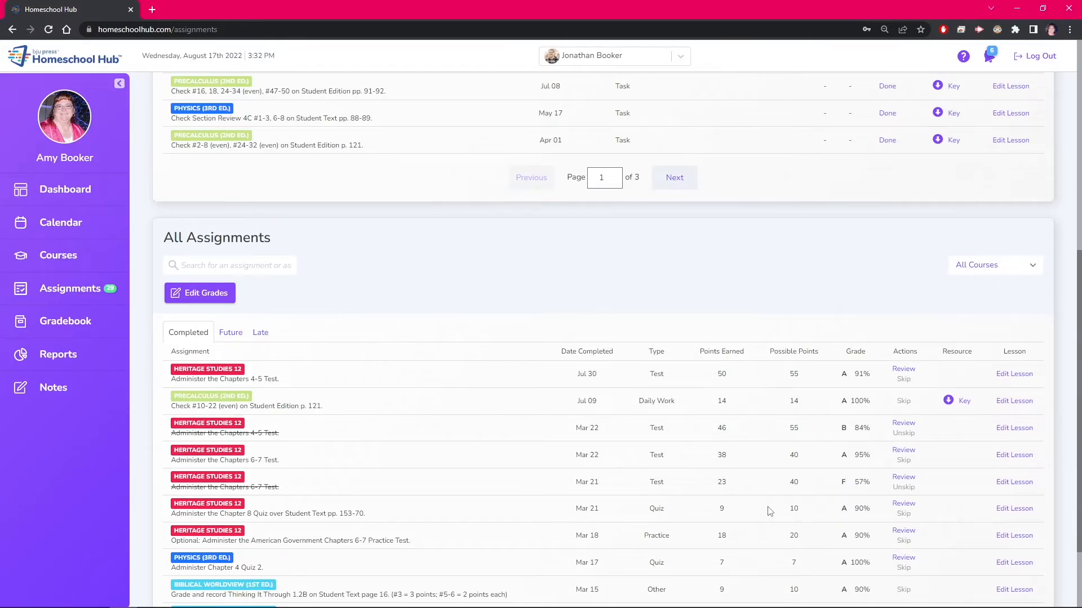